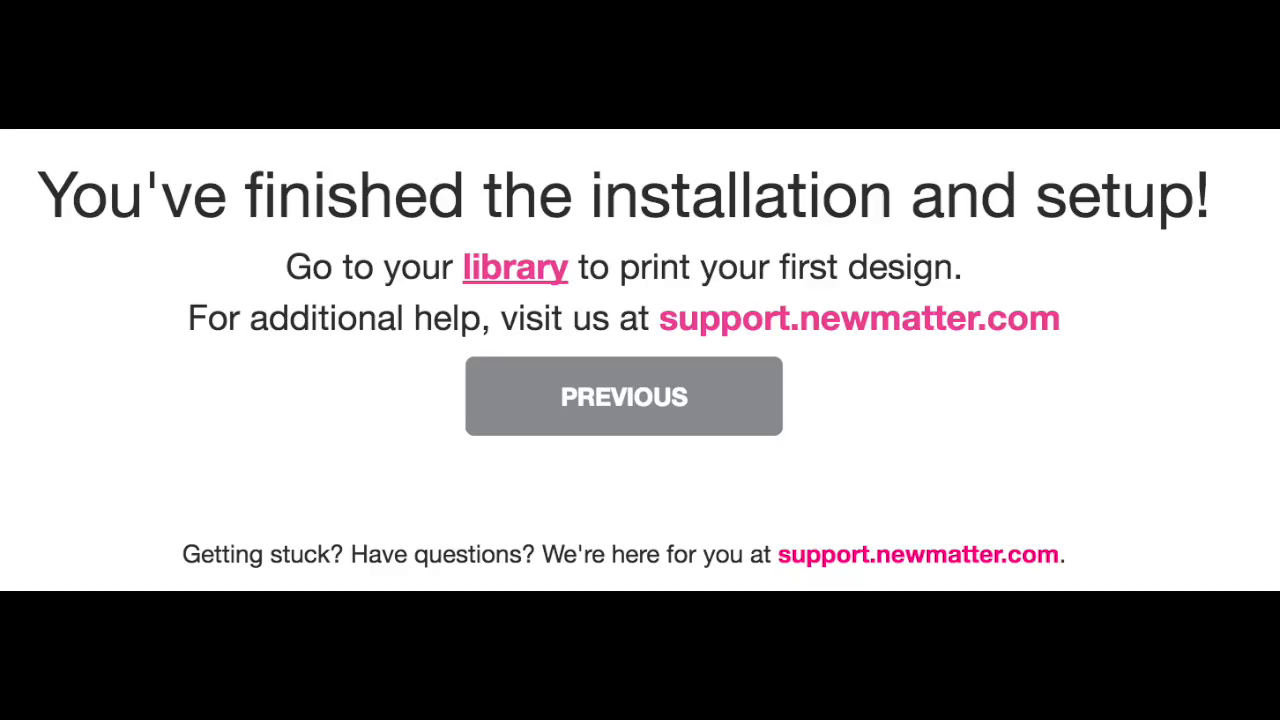
Open the Peg-Hook-30mm card's three-dot menu showing Send to Printer and Remove.
click(514, 267)
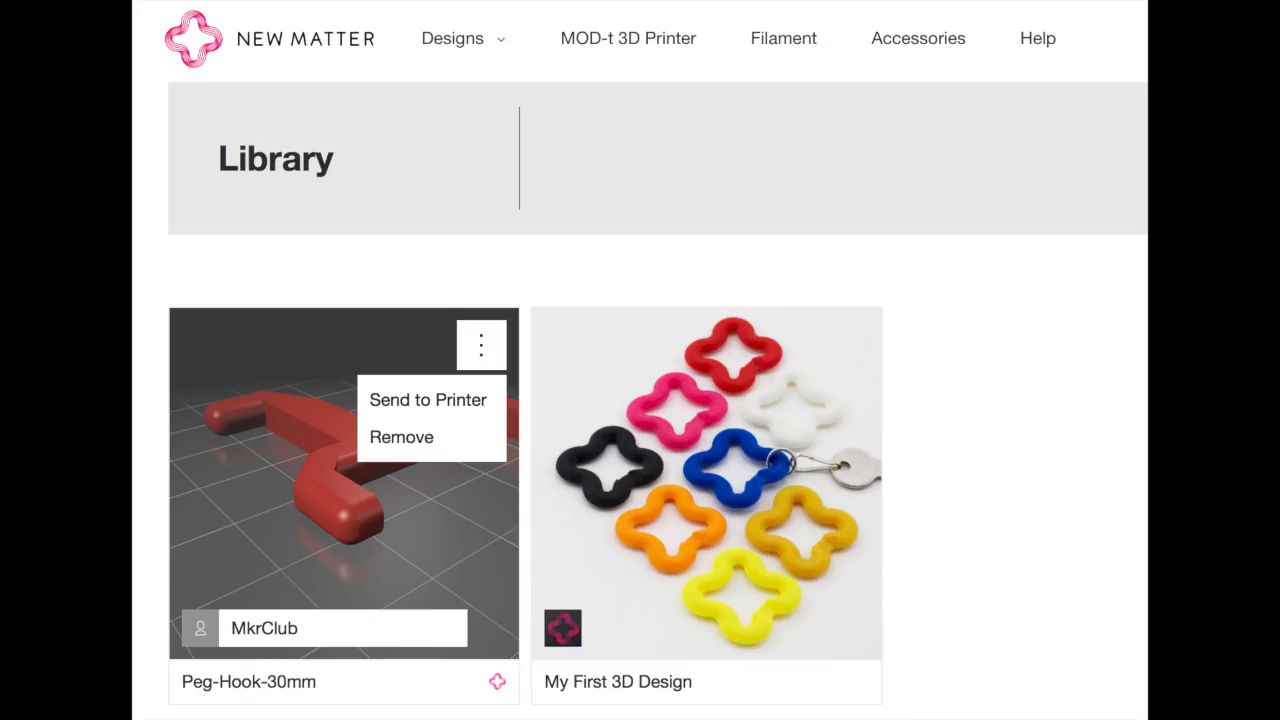